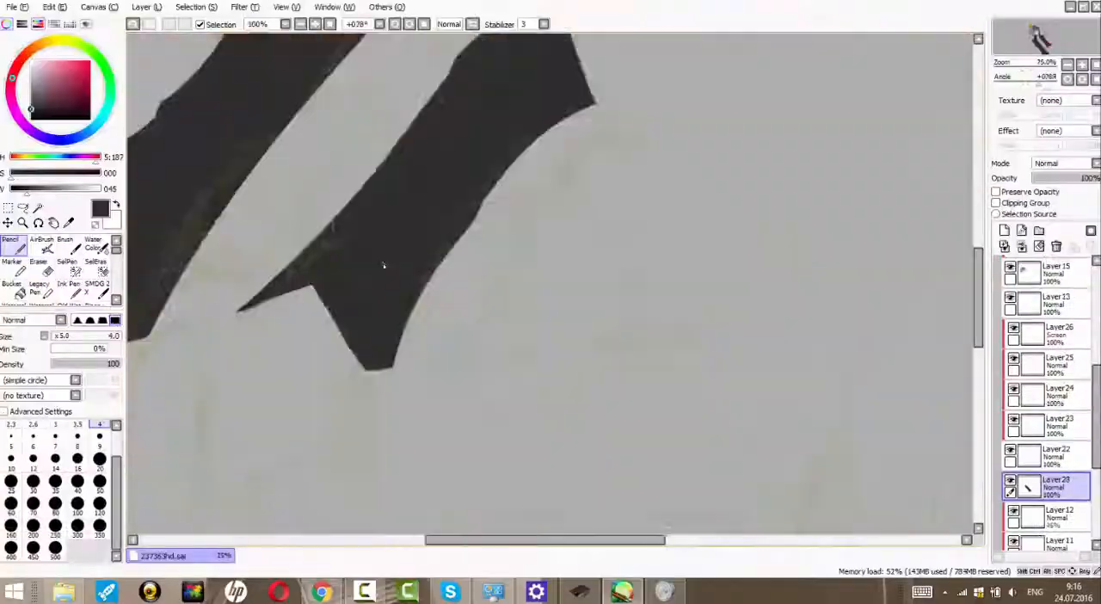
Paint the long coat solid black and blend soft gray highlights along its folds
{"action": "left_click", "coordinate": [93, 244]}
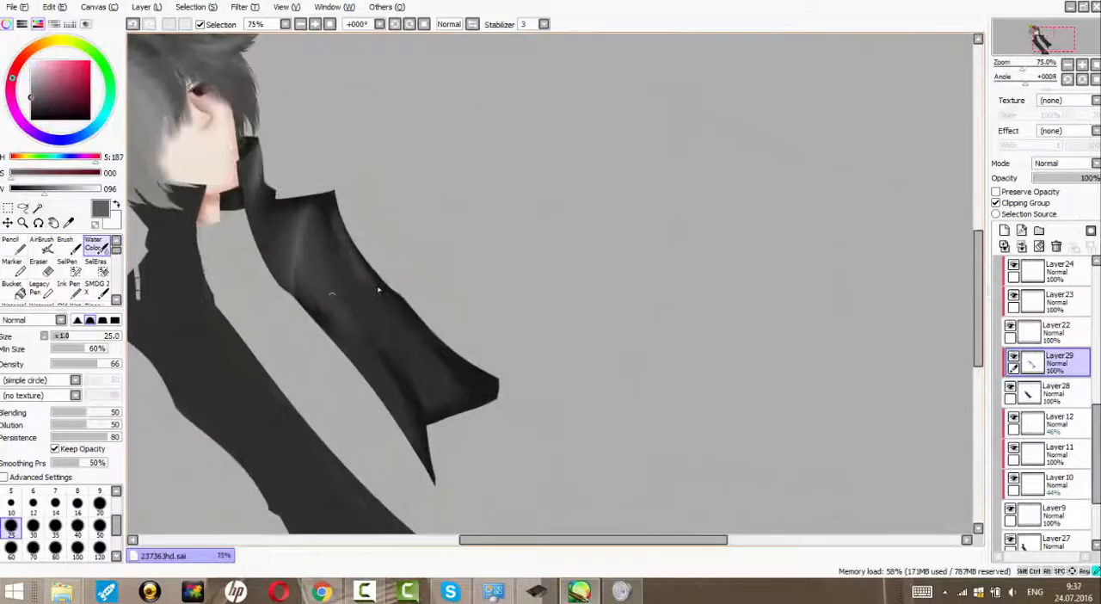
{"action": "left_click", "coordinate": [1058, 164]}
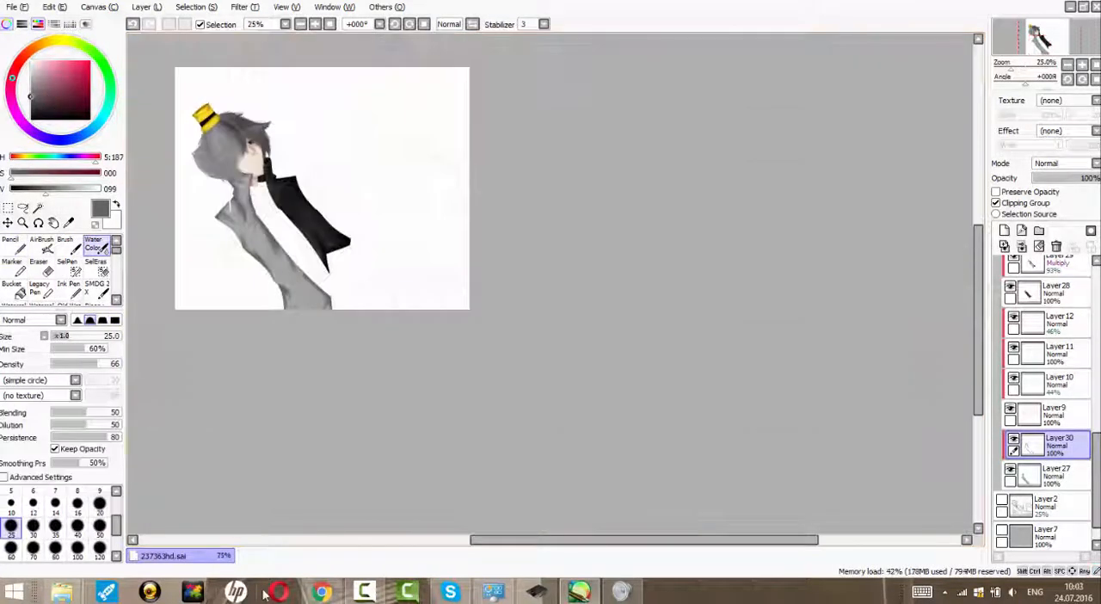
Darken the gray sleeve shading and add a black cuff section around the arm
{"action": "left_click", "coordinate": [320, 592]}
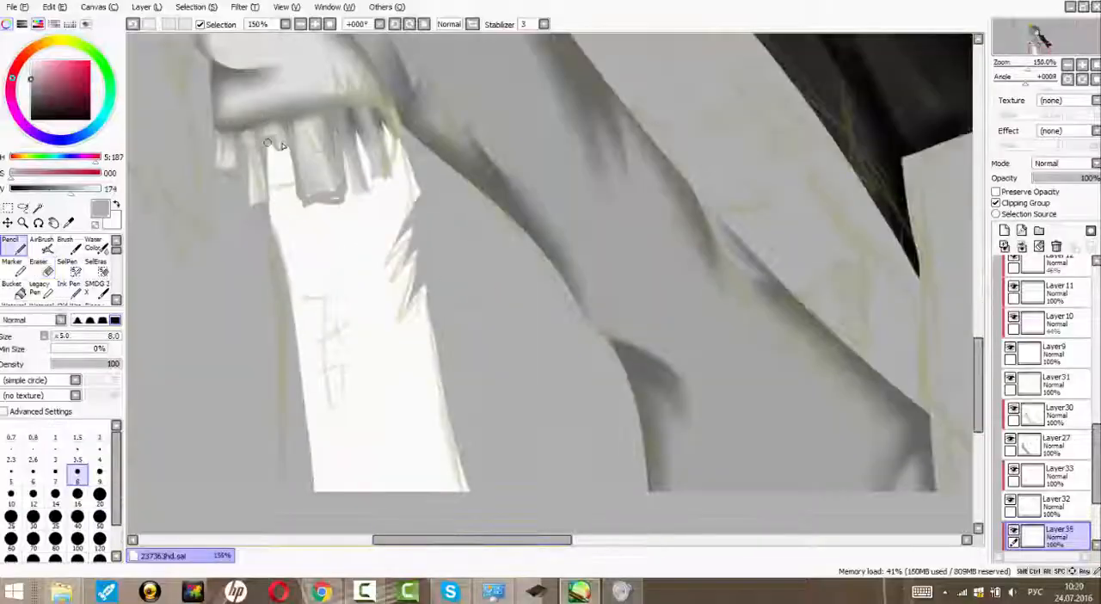
{"action": "left_click", "coordinate": [93, 244]}
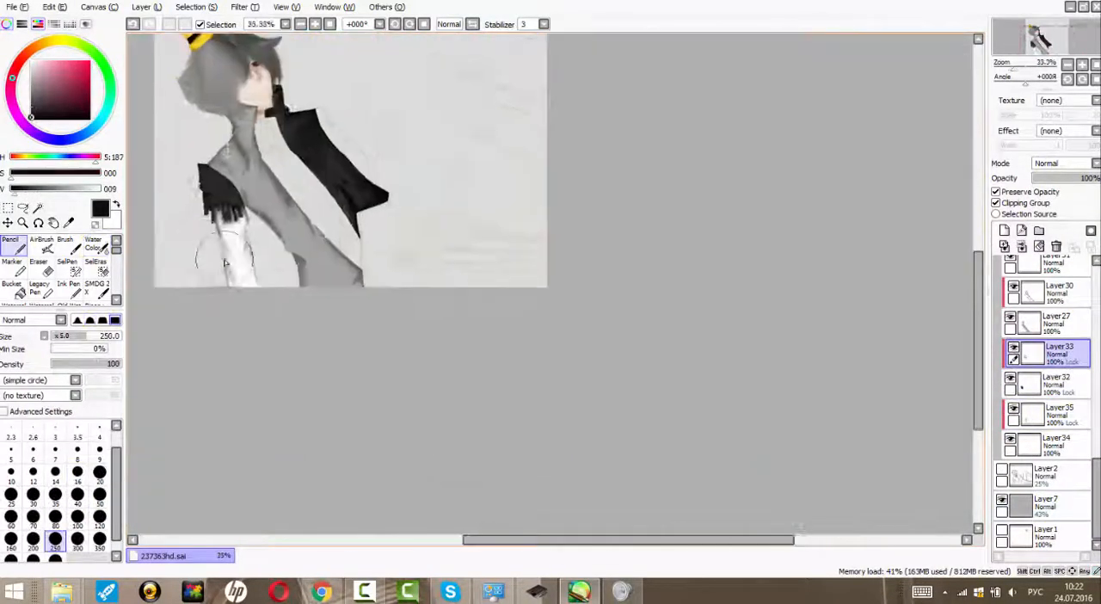
Paint a gold tassel and olive-gold sash across the black coat, then blend them
{"action": "left_click", "coordinate": [12, 7]}
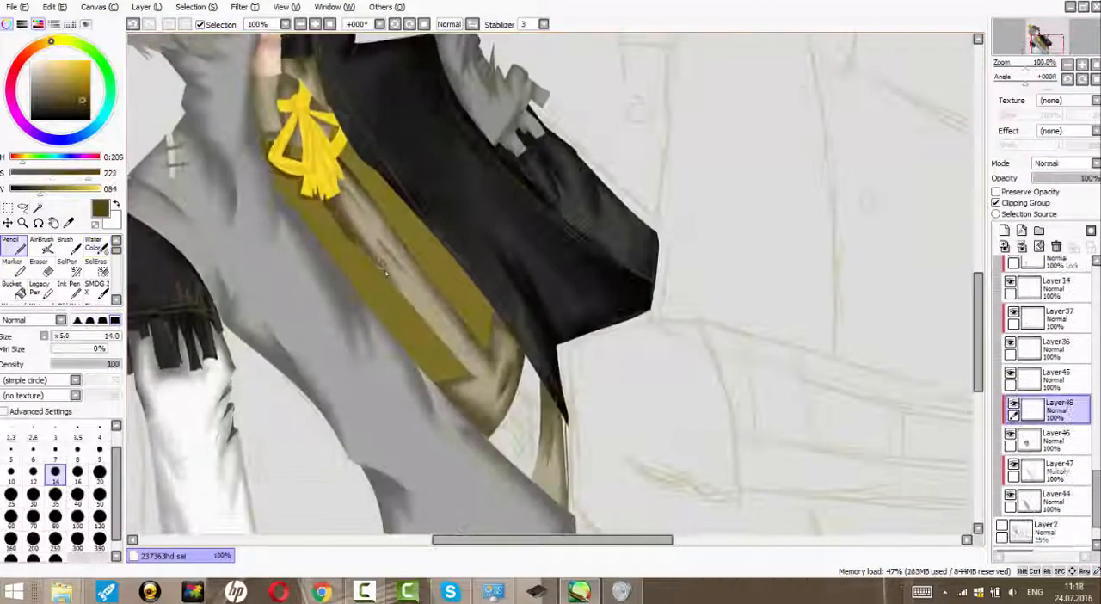
{"action": "left_click", "coordinate": [95, 244]}
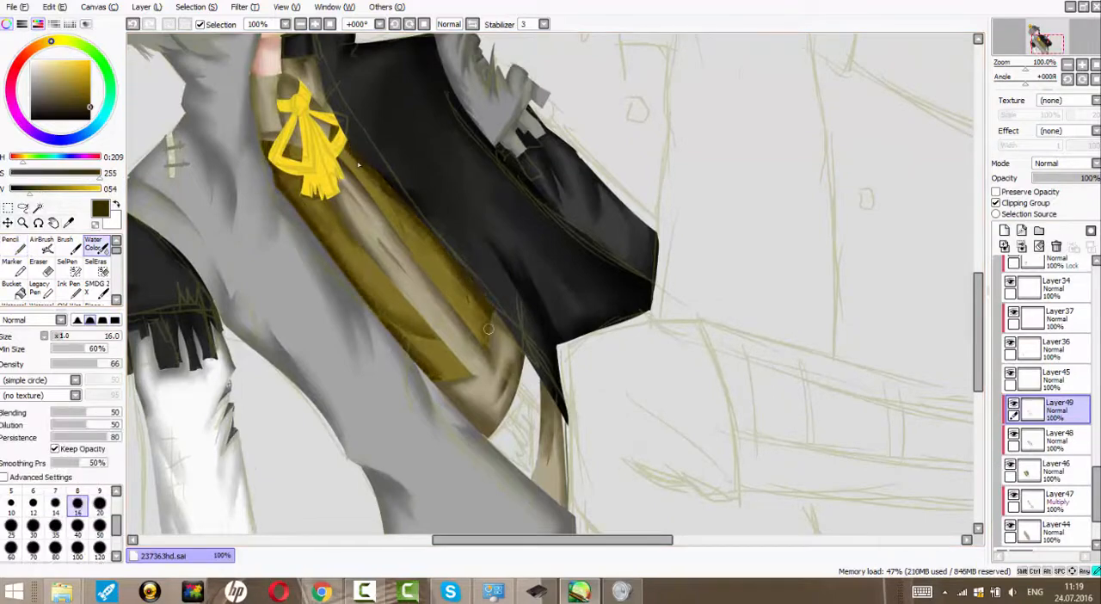